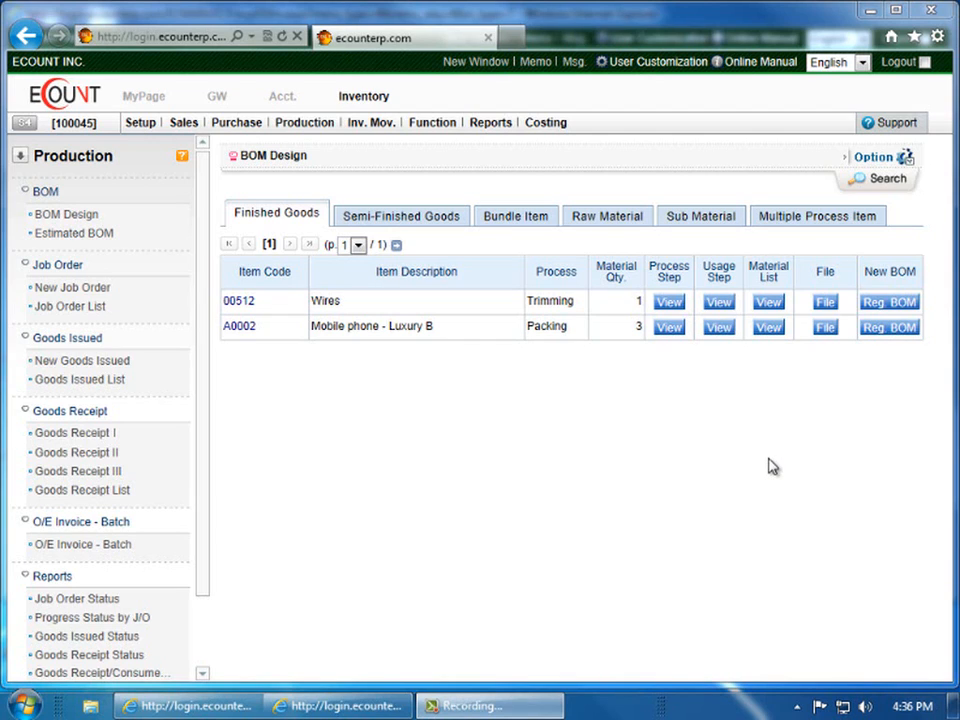
mouse_move(778, 464)
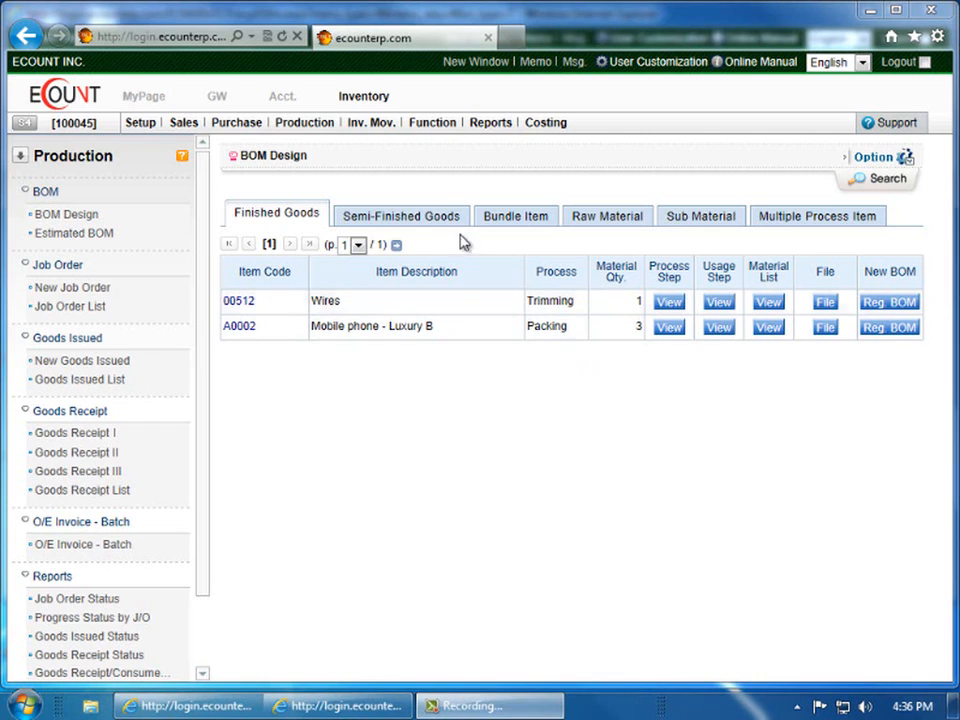
mouse_move(364, 96)
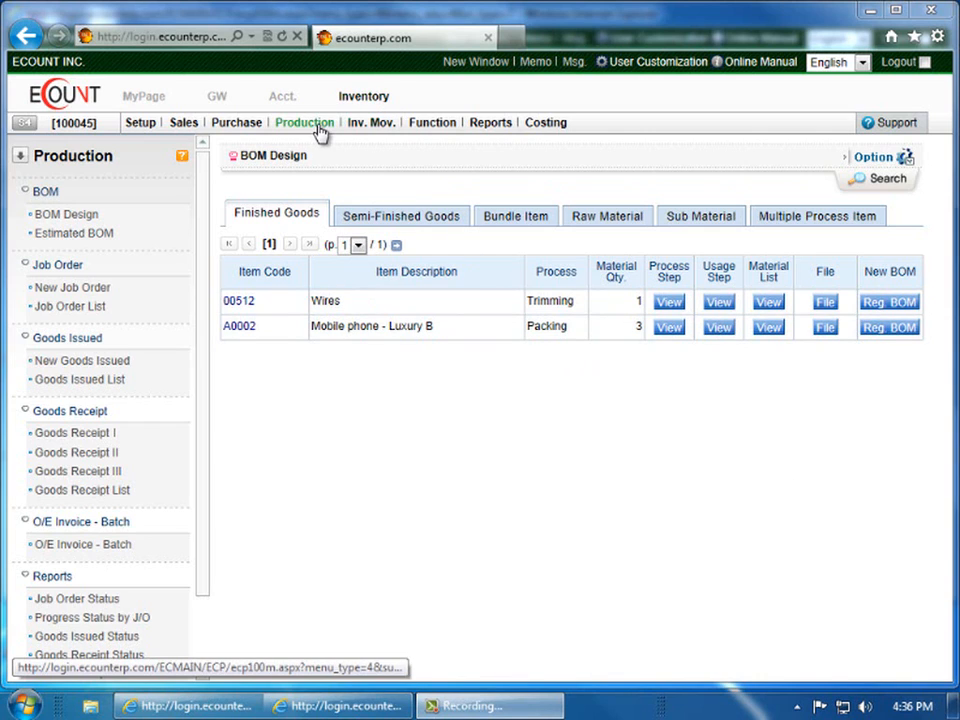
mouse_move(322, 136)
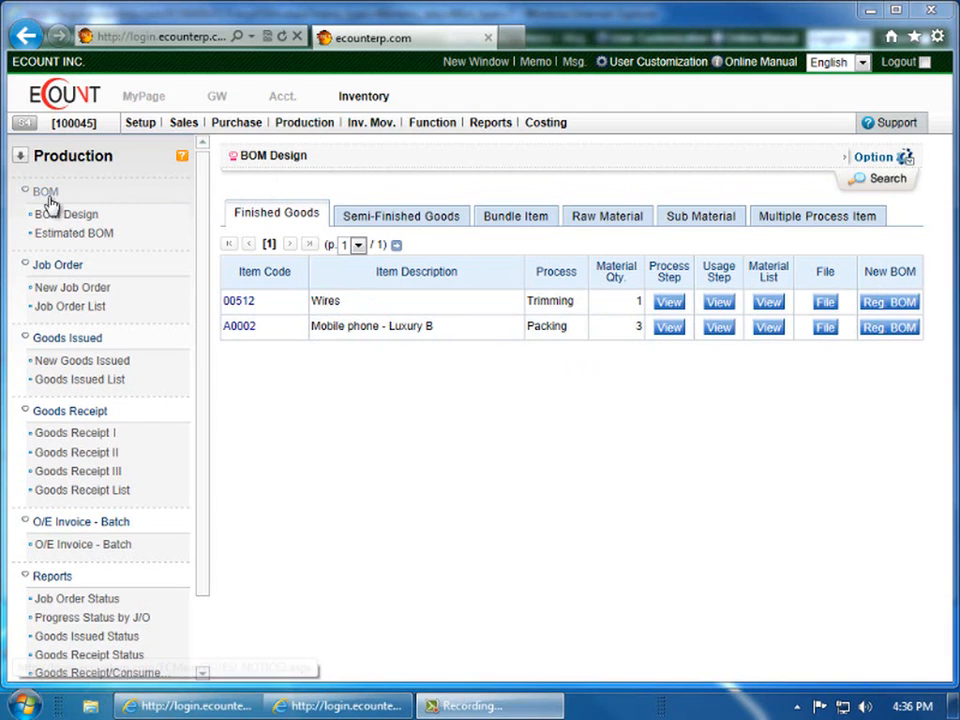
mouse_move(64, 214)
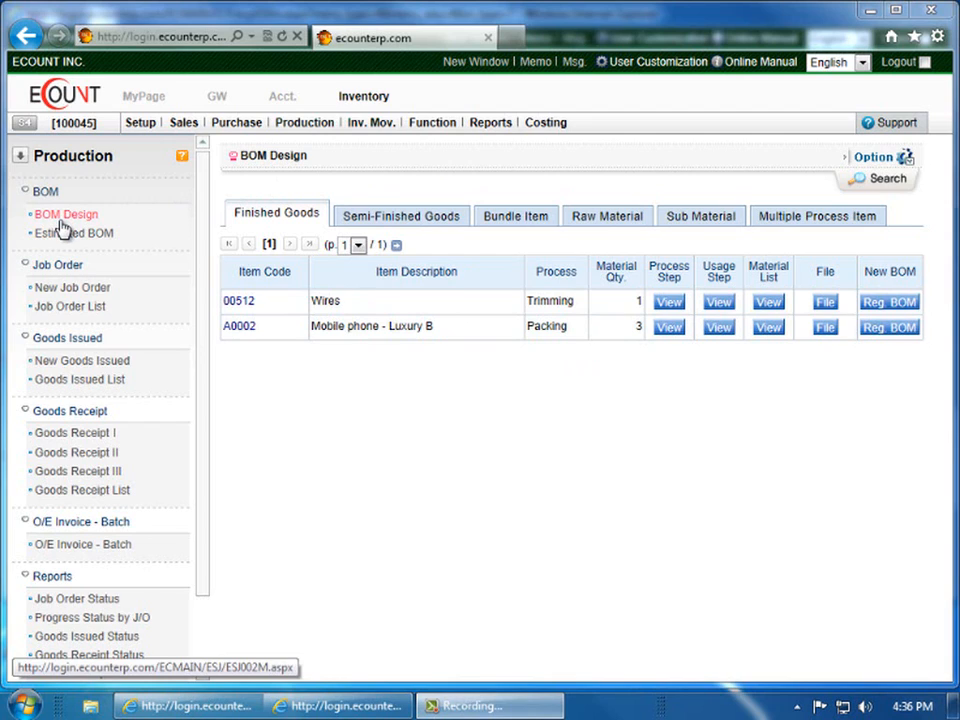
mouse_move(252, 428)
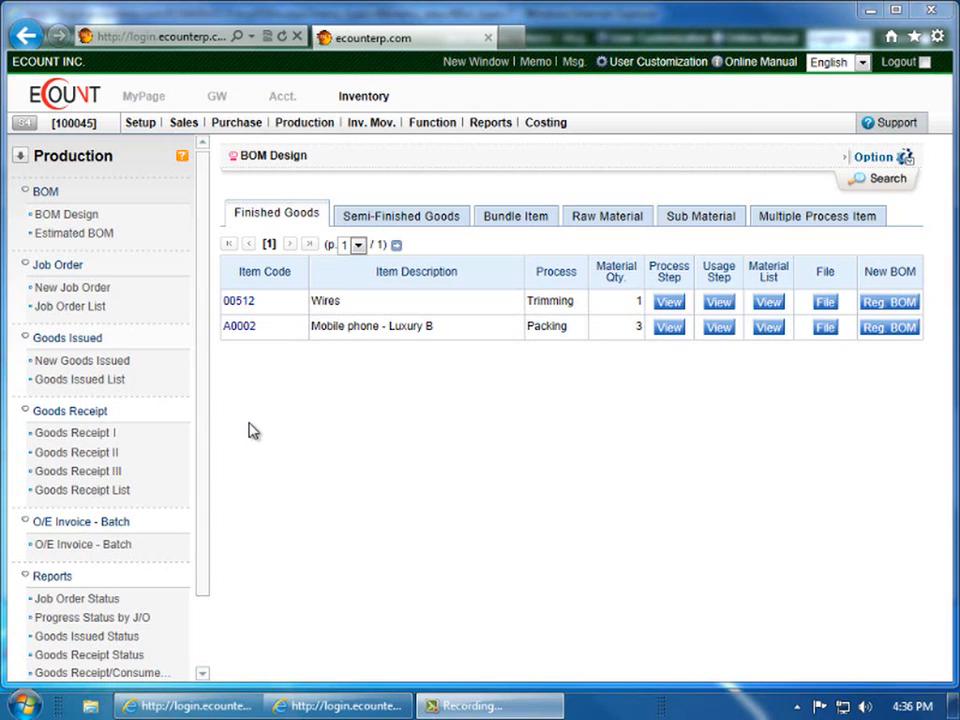
mouse_move(246, 428)
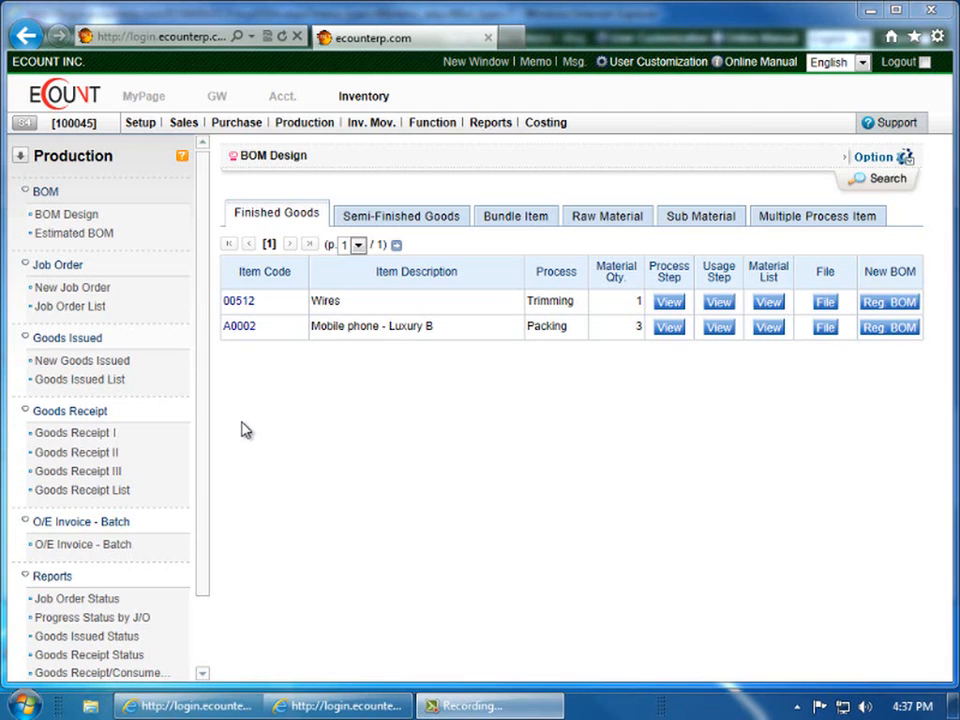
mouse_move(240, 418)
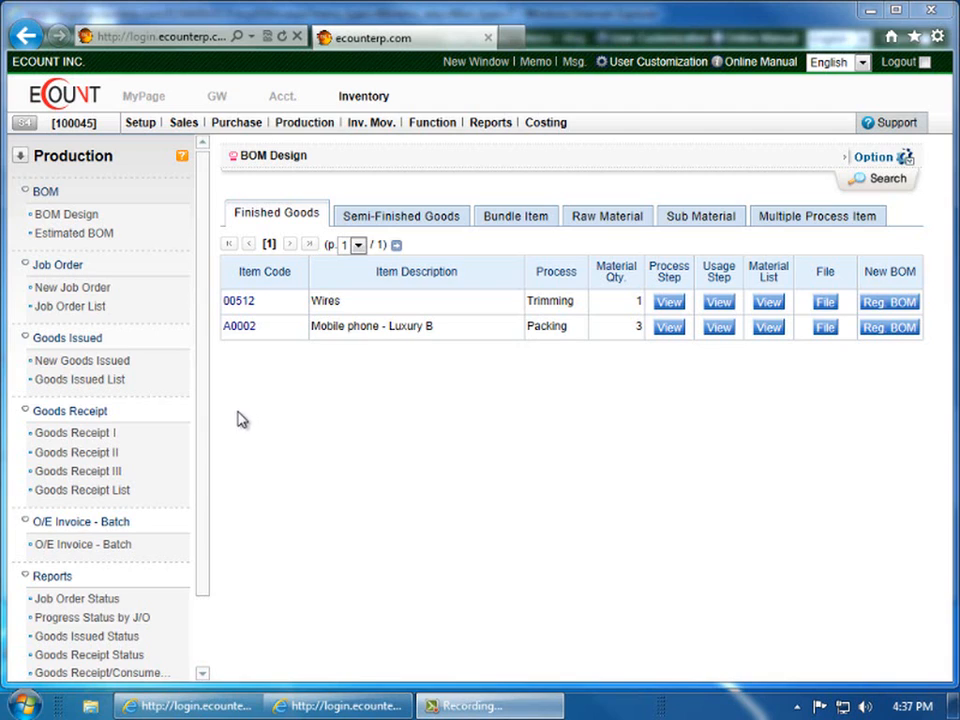
mouse_move(228, 434)
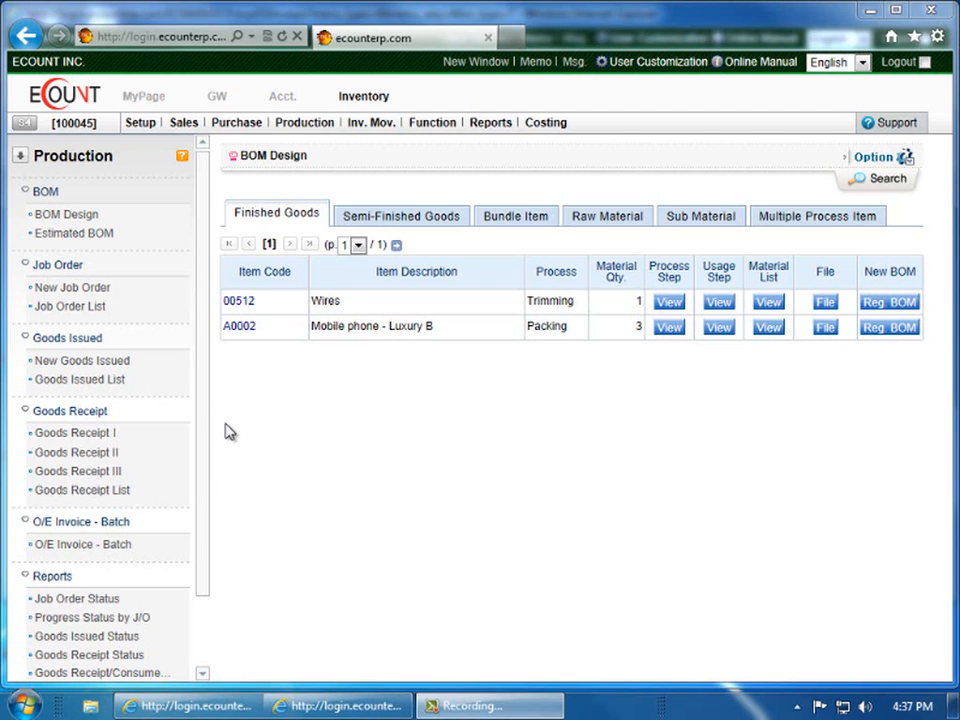
mouse_move(268, 186)
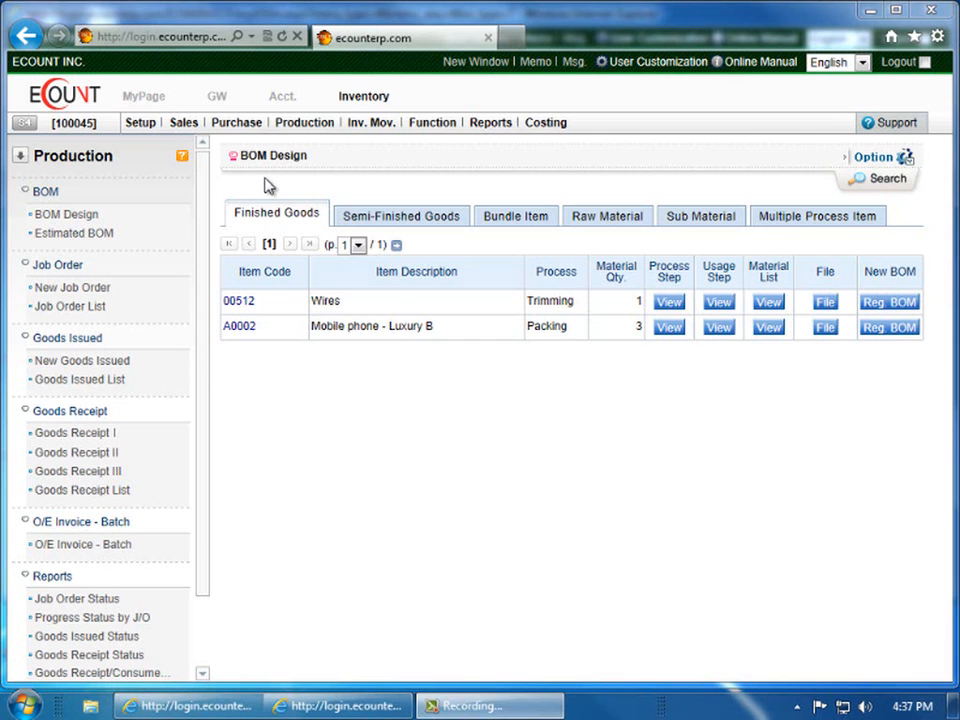
mouse_move(312, 498)
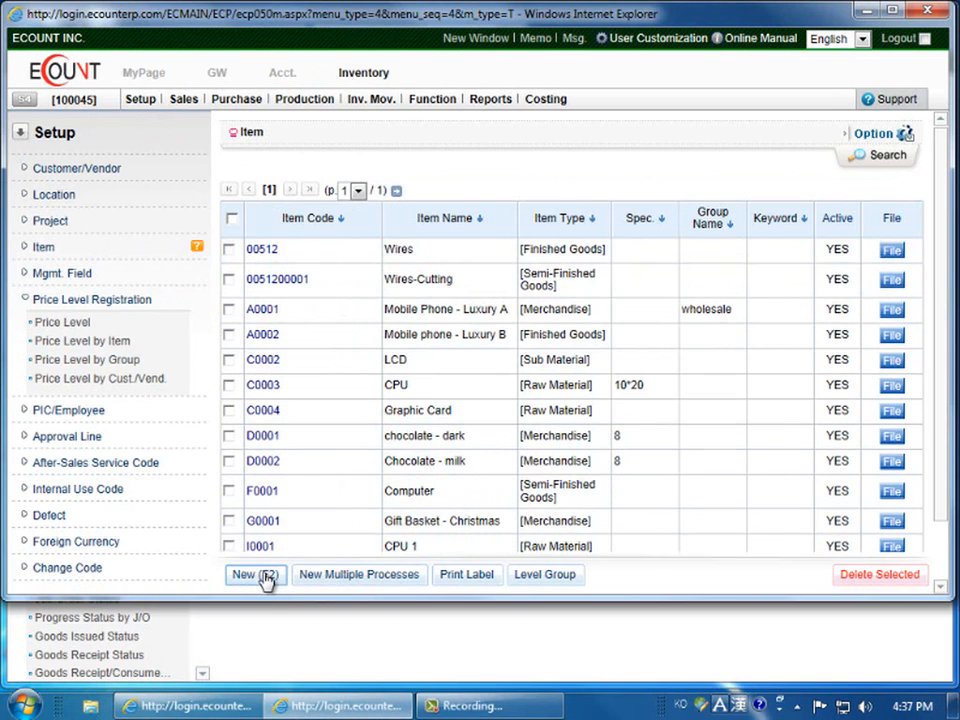
- Start a new item with Merchandise as its category and show the Advanced registration fields
click(248, 574)
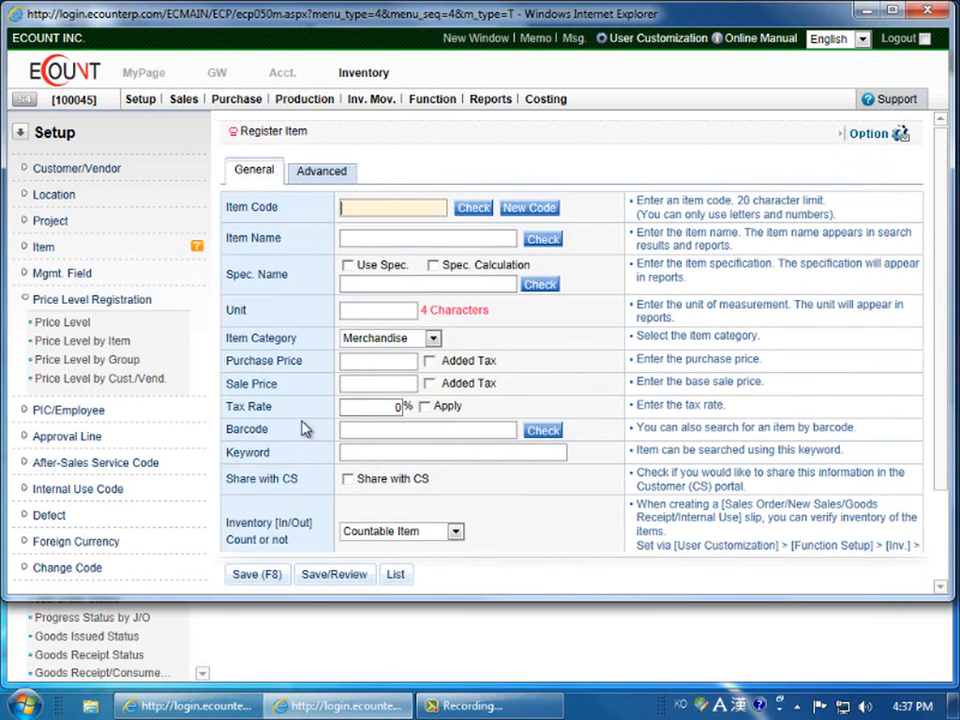
click(432, 338)
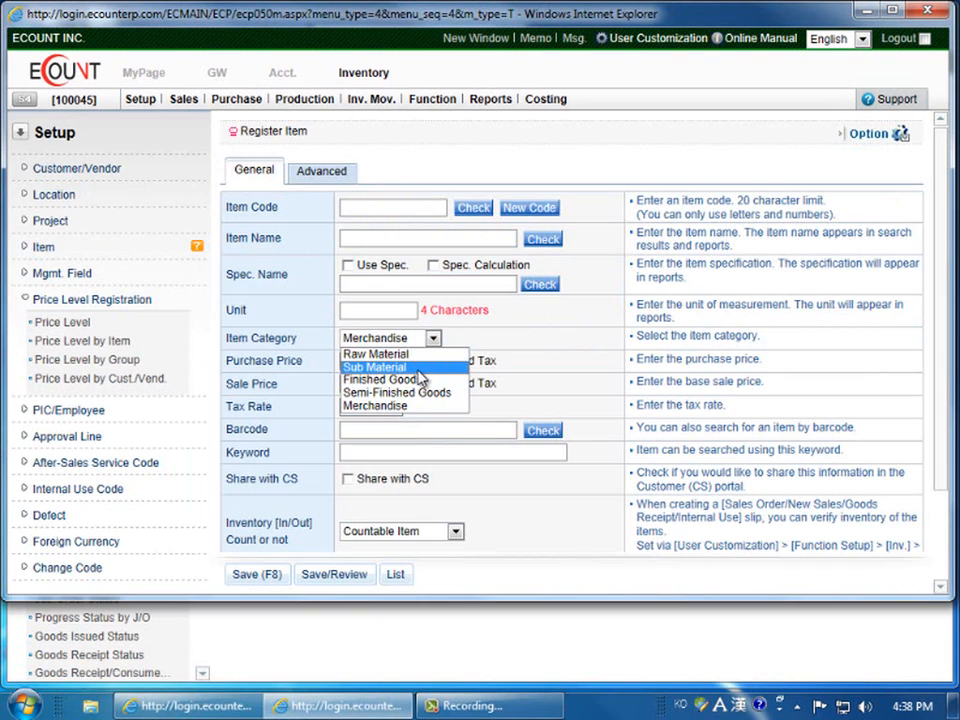
mouse_move(400, 392)
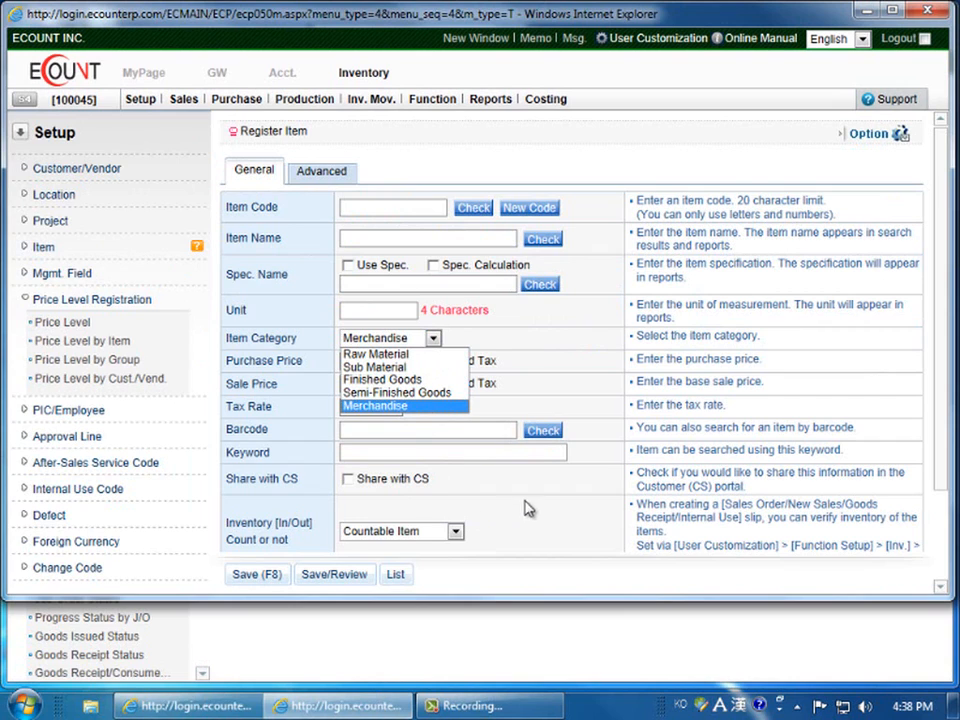
click(376, 406)
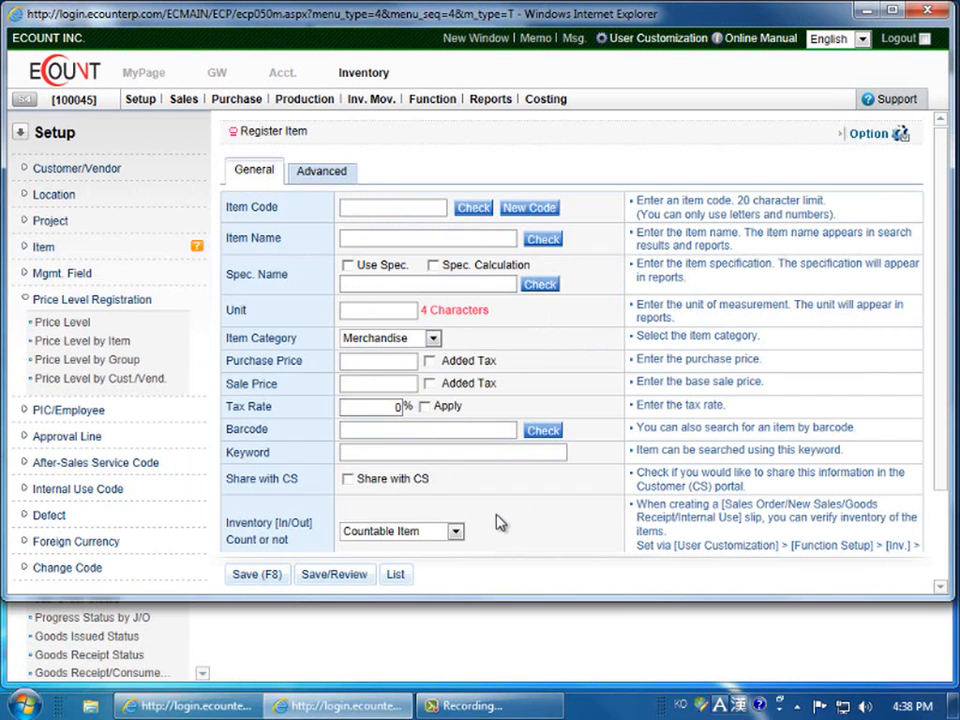
click(320, 170)
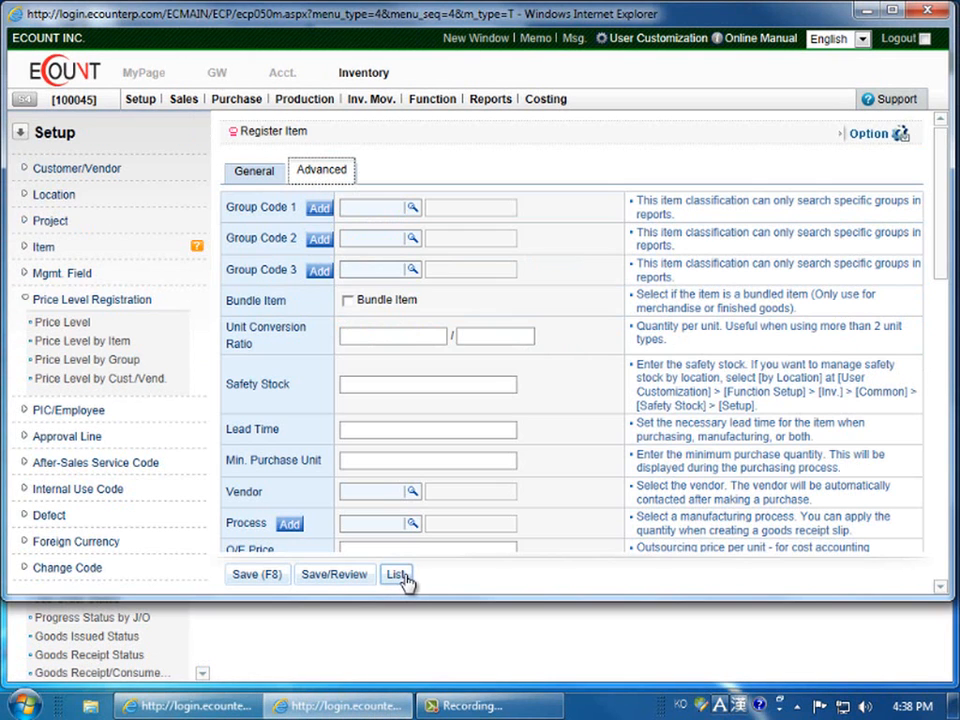
- Review the New Multiple Processes item form, then return to the BOM Design finished-goods list
click(396, 574)
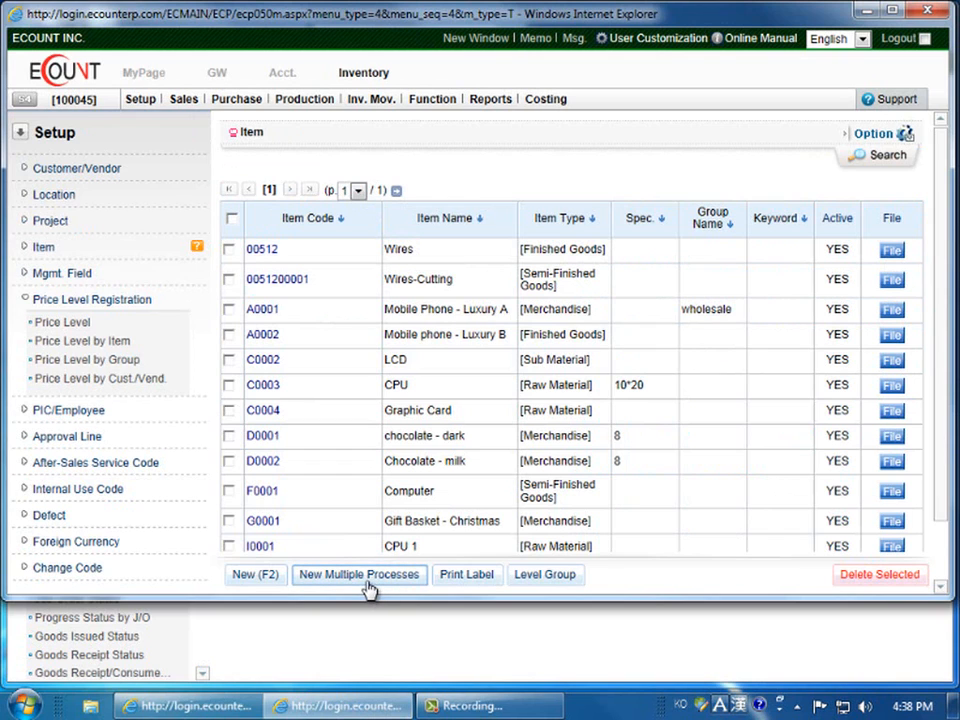
click(358, 574)
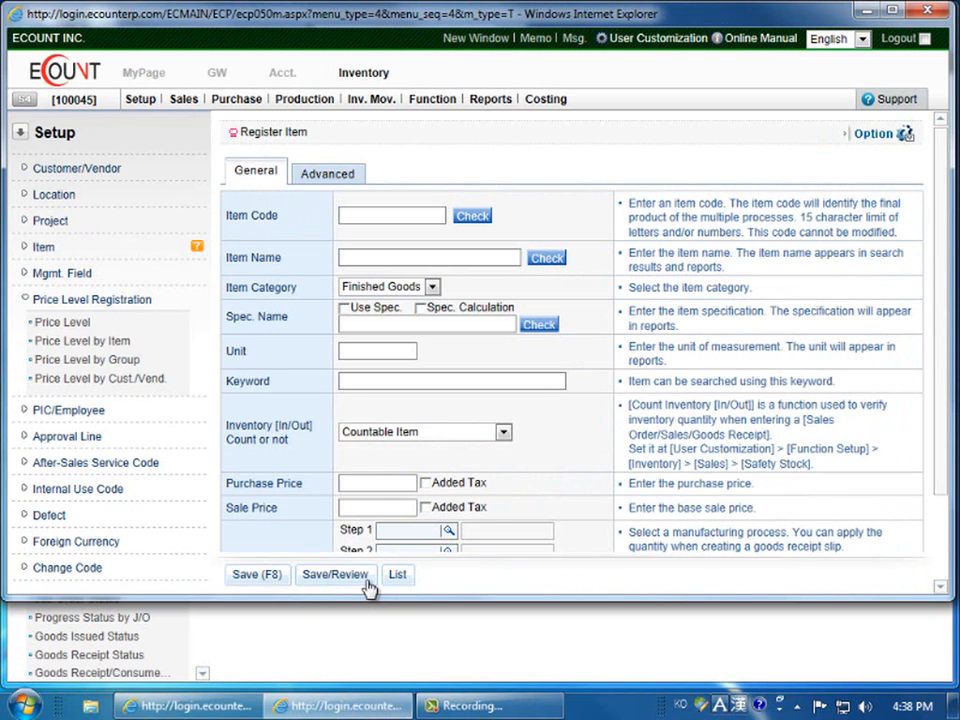
scroll(down, 3)
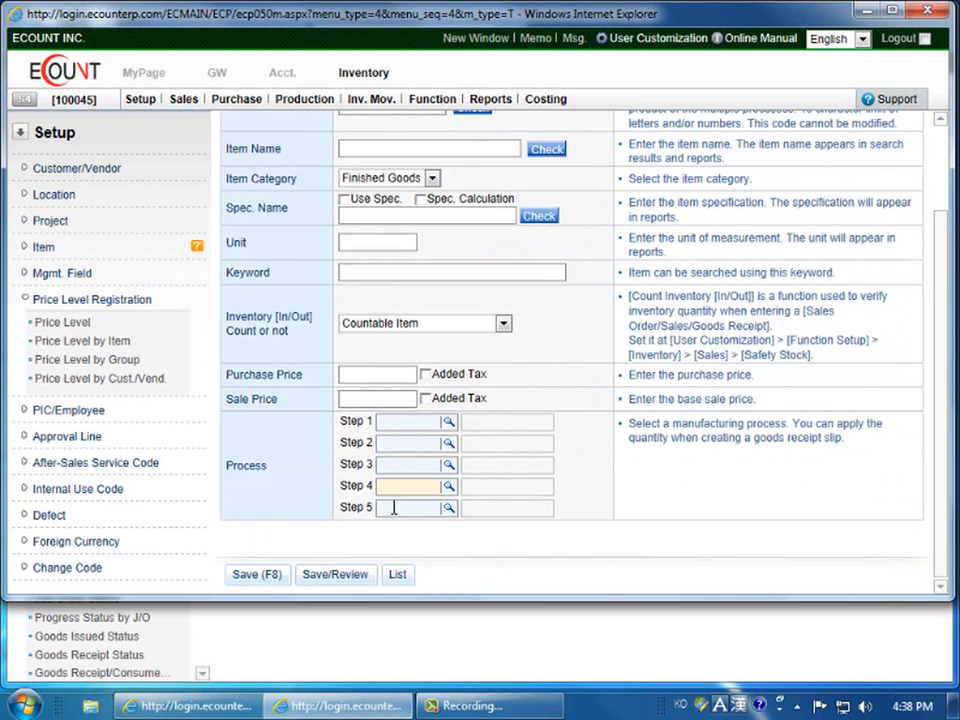
click(396, 574)
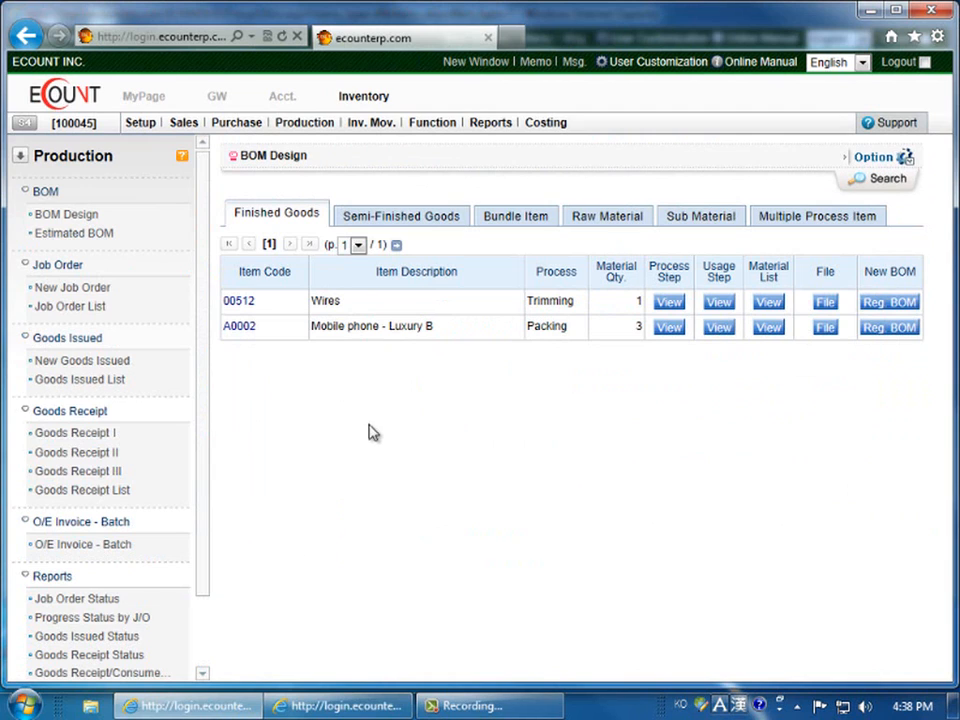
mouse_move(246, 418)
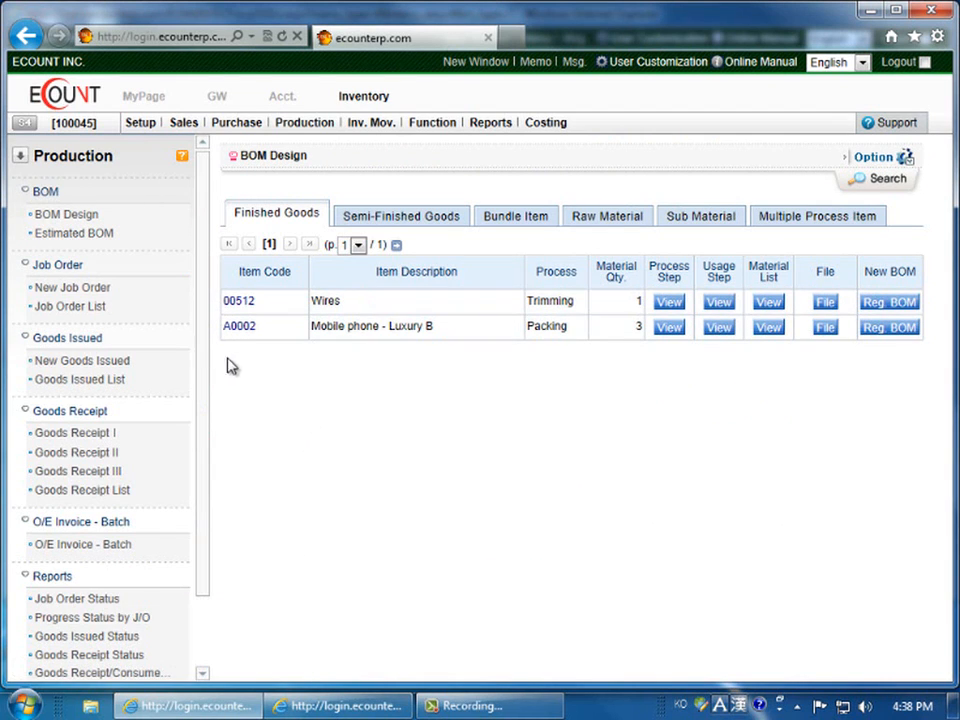
- Review Mobile phone - Luxury B's BOM with its LCD, CPU and Graphic Card rows
click(240, 326)
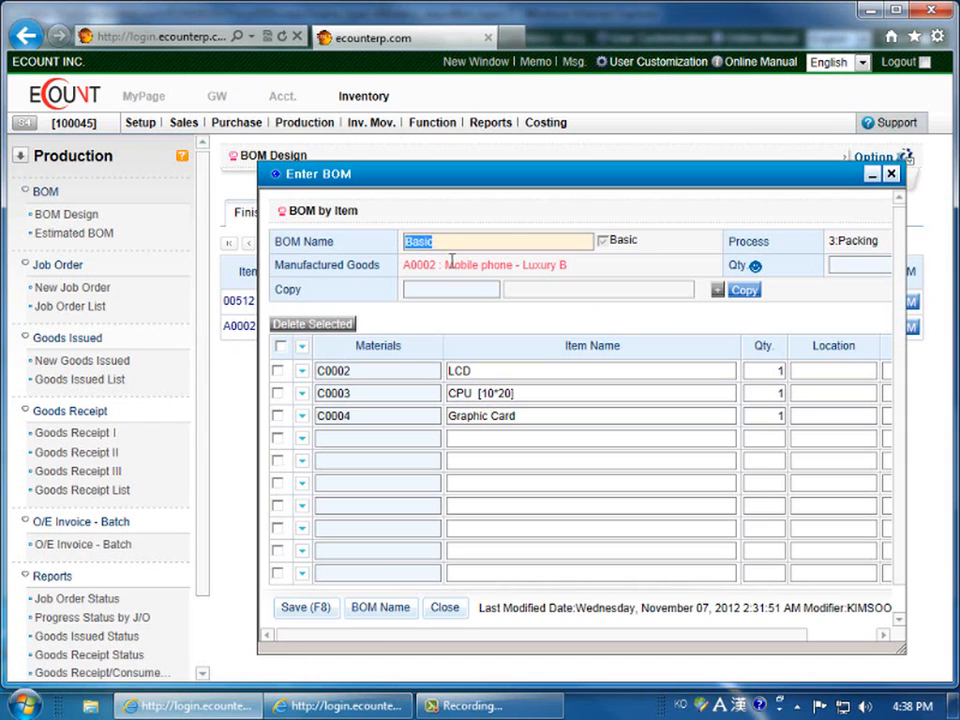
click(590, 438)
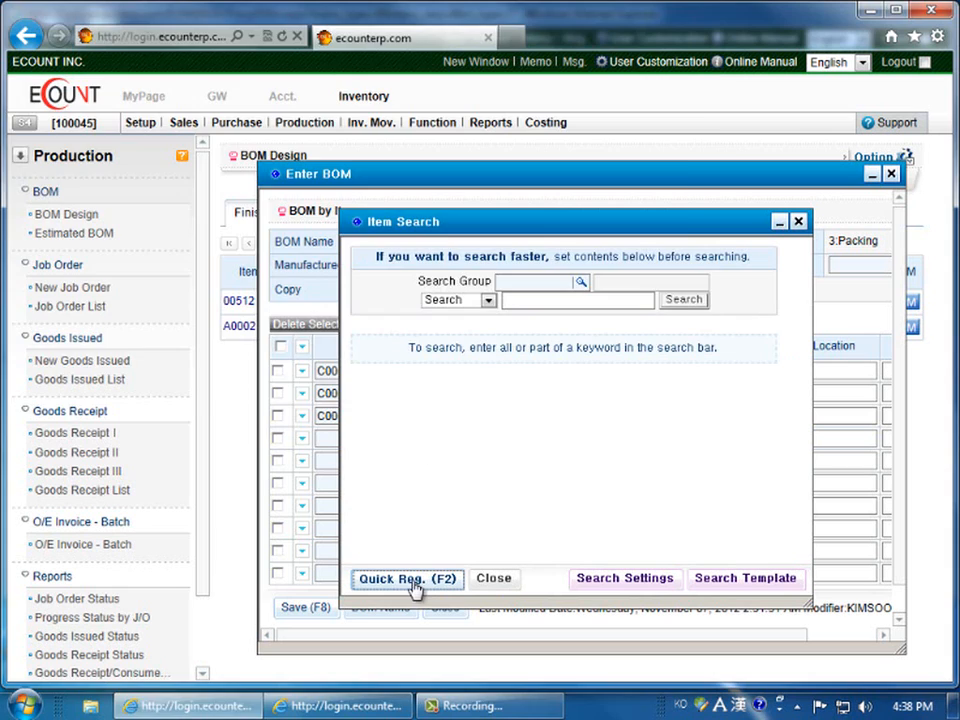
click(408, 580)
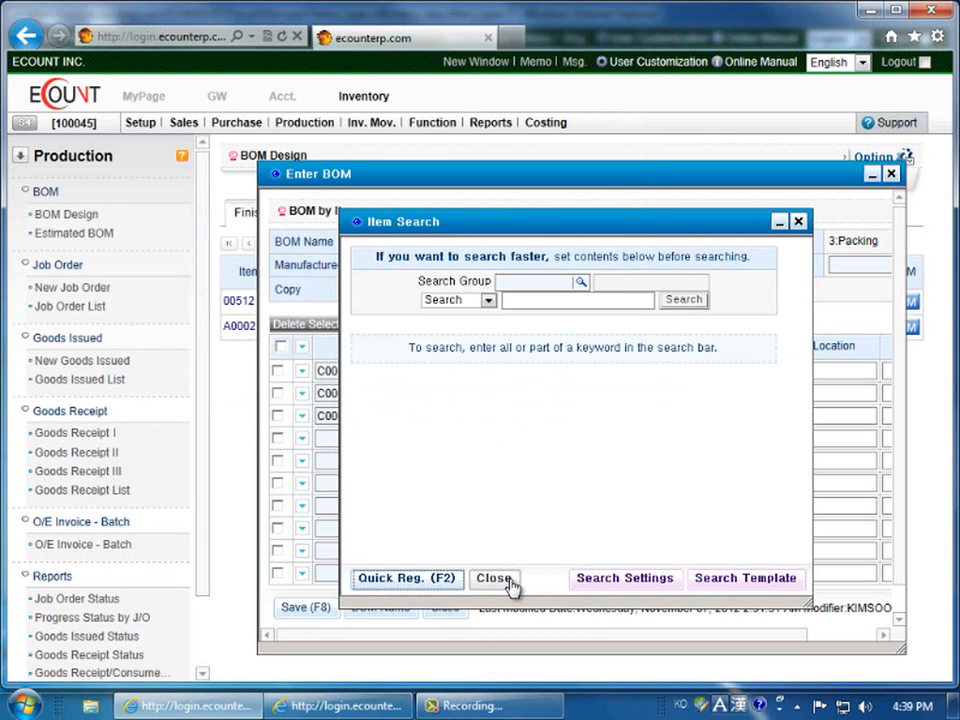
- Close the Item Search popup and BOM entry window, accepting the change-BOM warning
click(494, 578)
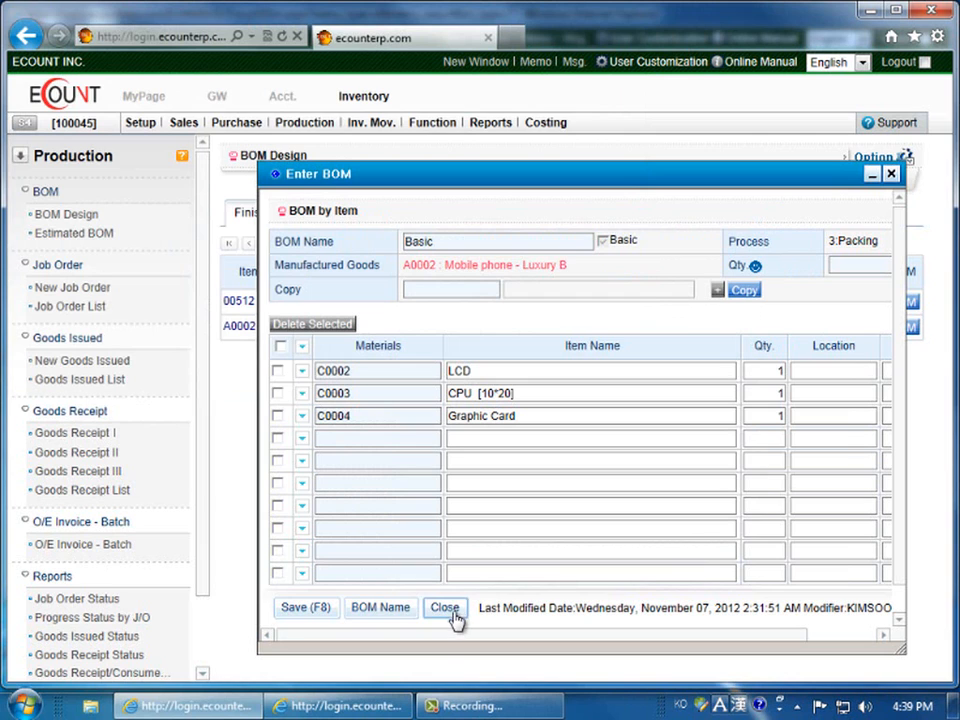
click(444, 608)
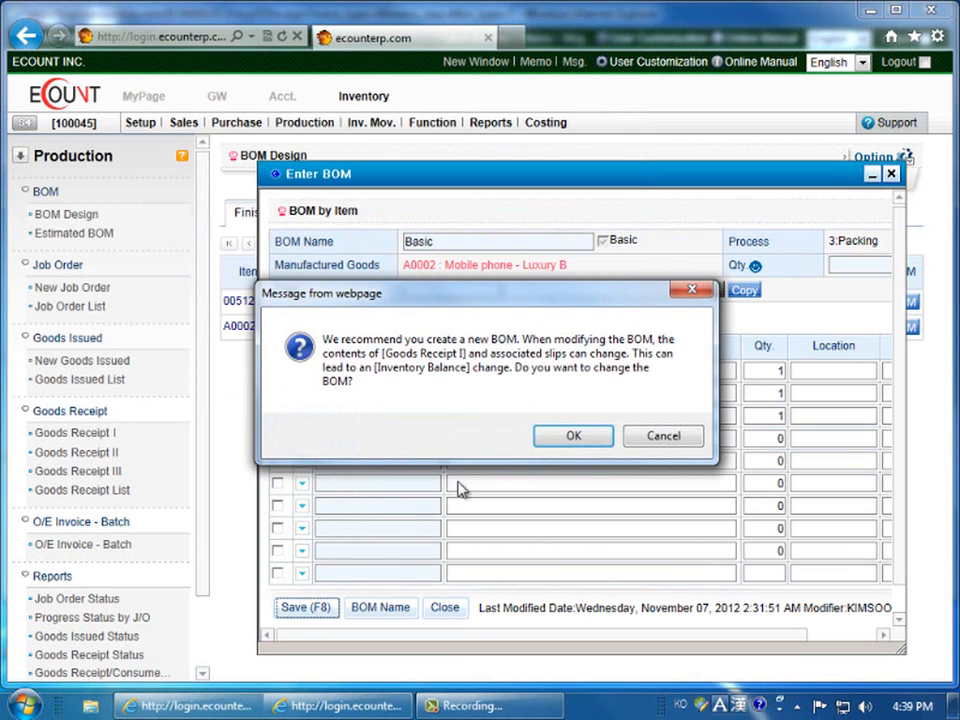
click(662, 436)
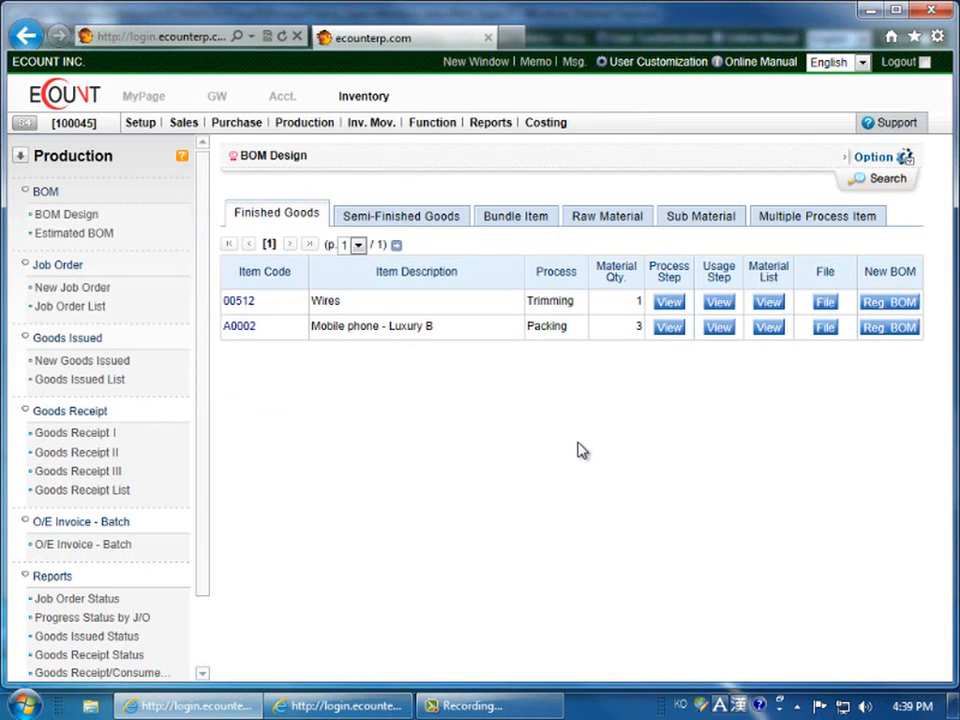
mouse_move(600, 448)
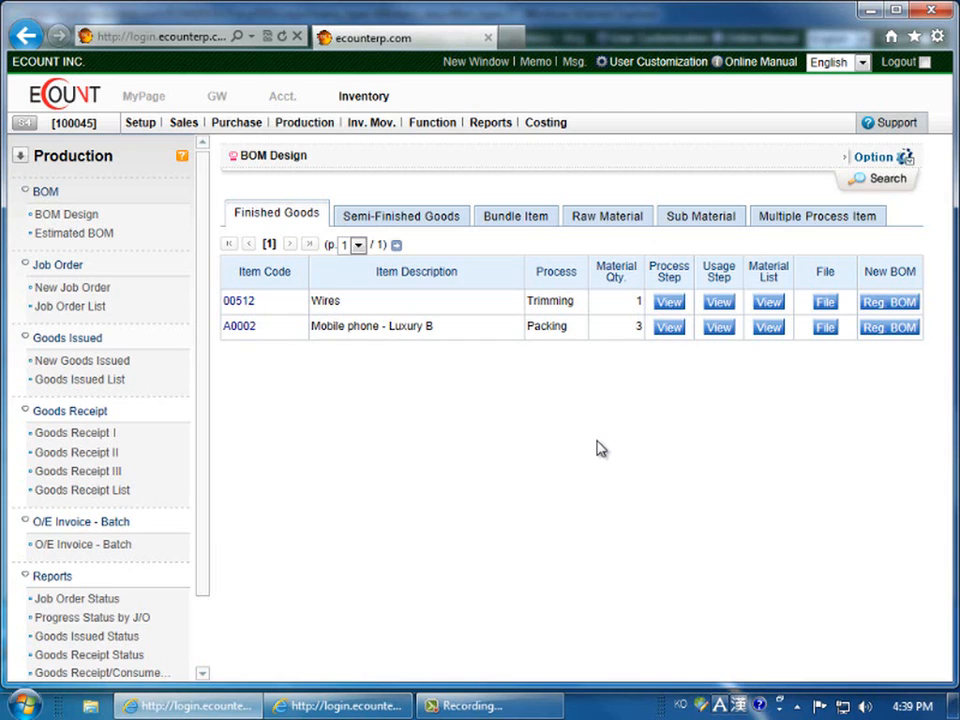
mouse_move(576, 470)
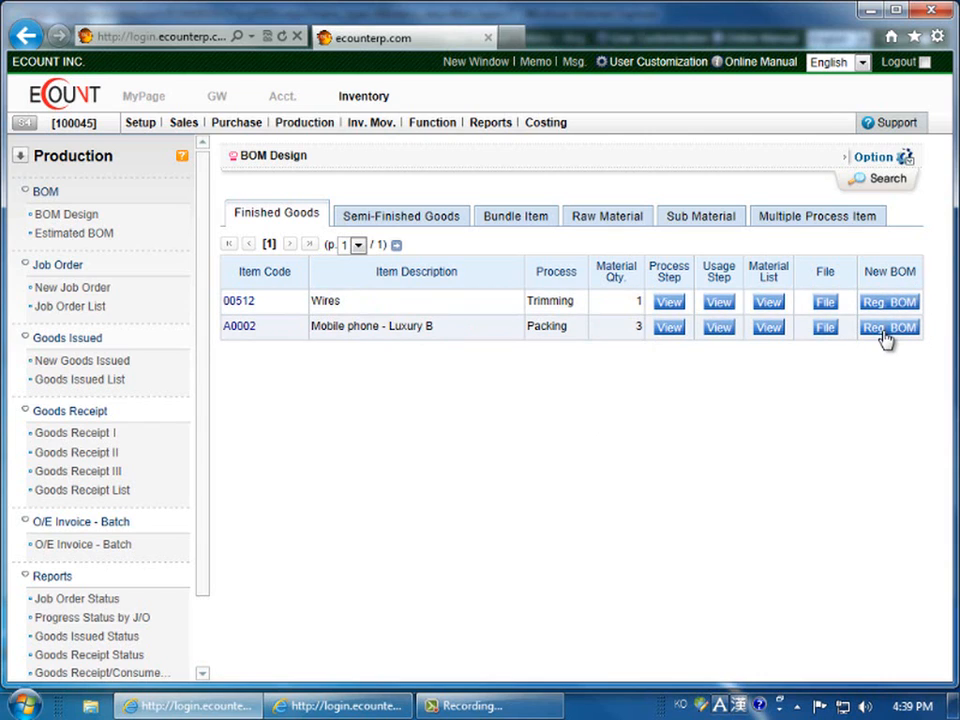
click(888, 328)
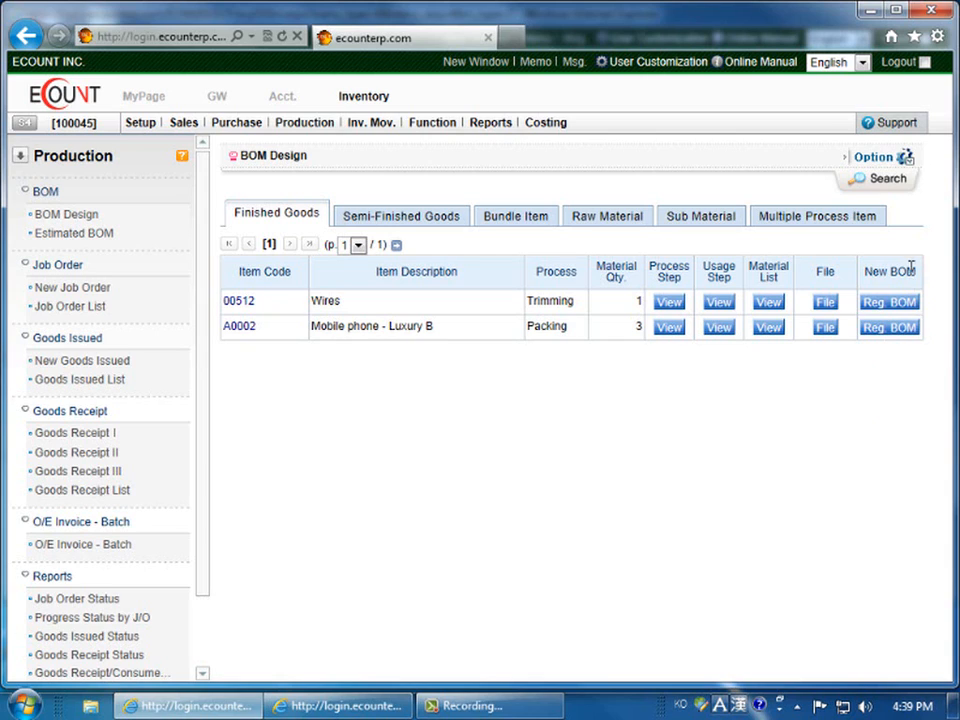
mouse_move(896, 228)
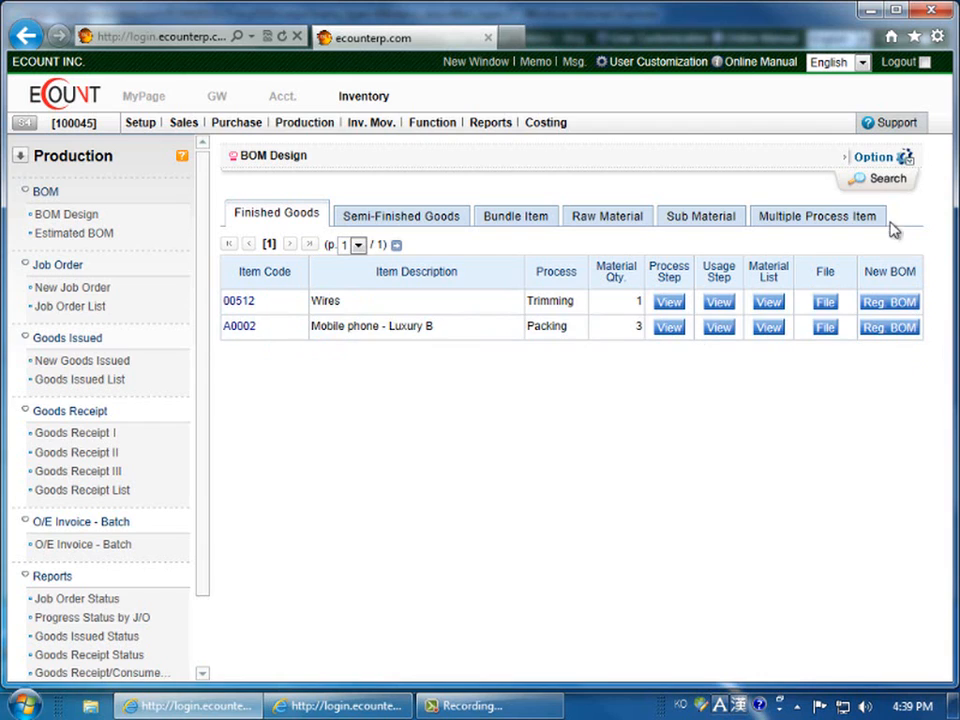
click(872, 156)
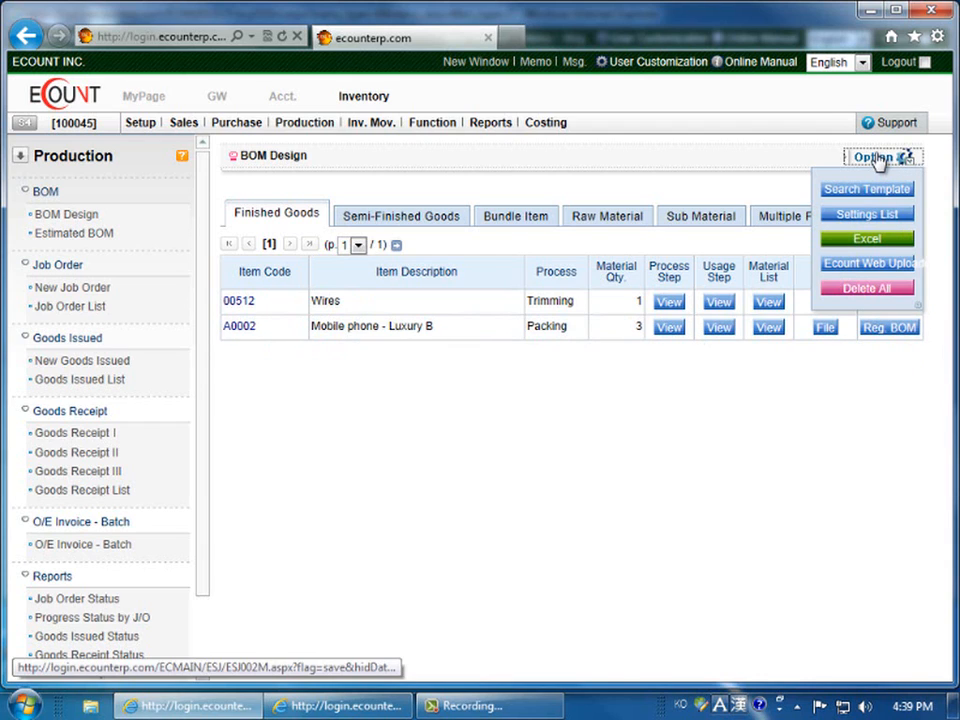
click(876, 156)
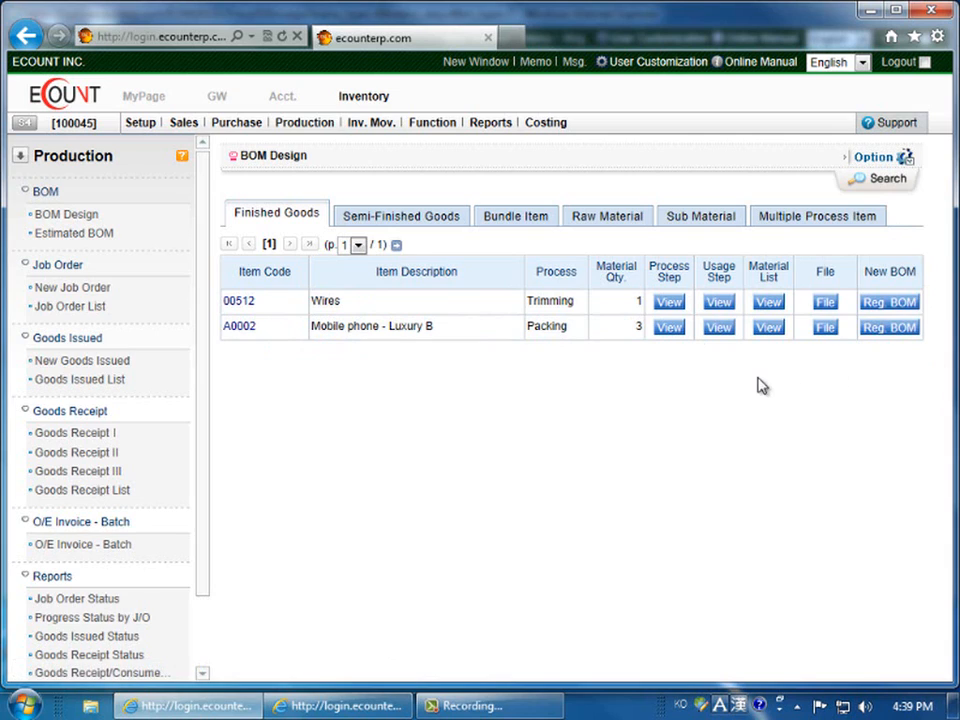
mouse_move(764, 388)
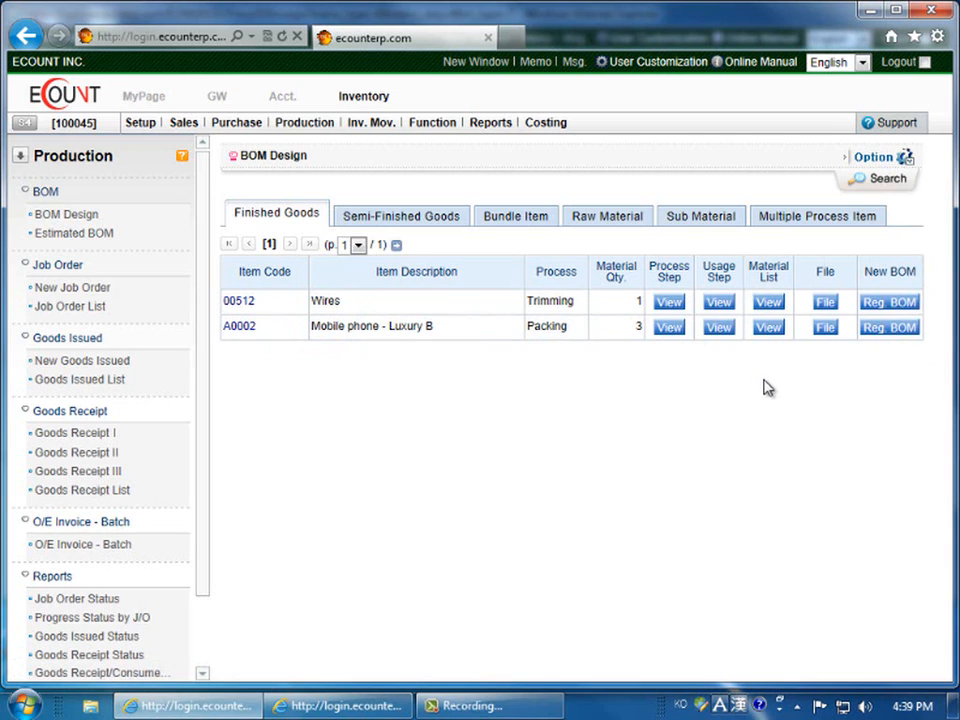
mouse_move(792, 404)
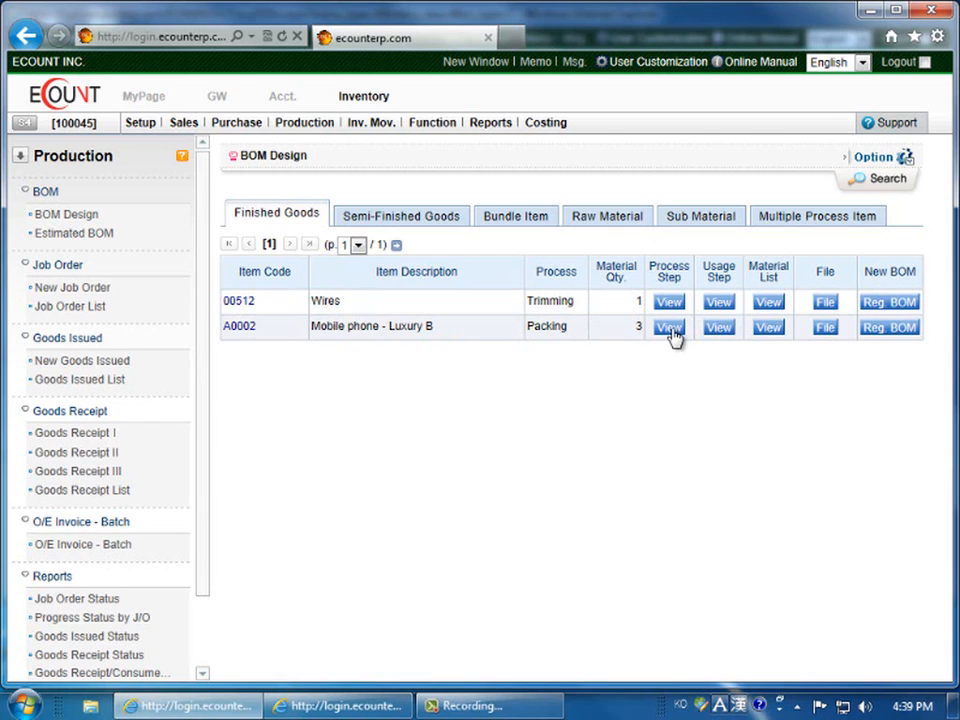
mouse_move(680, 356)
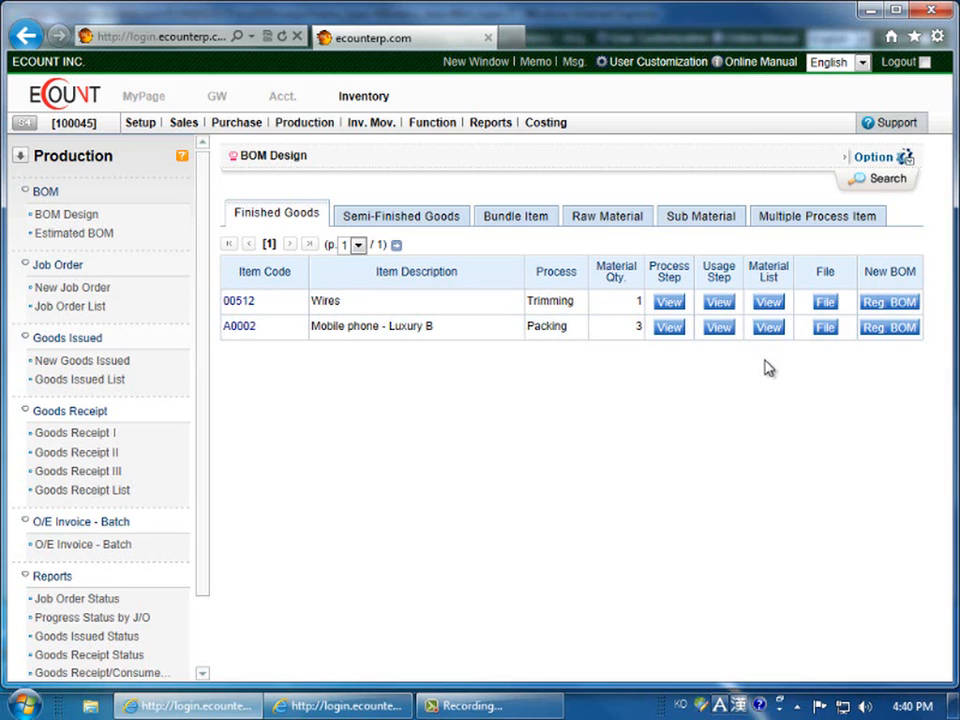
mouse_move(780, 376)
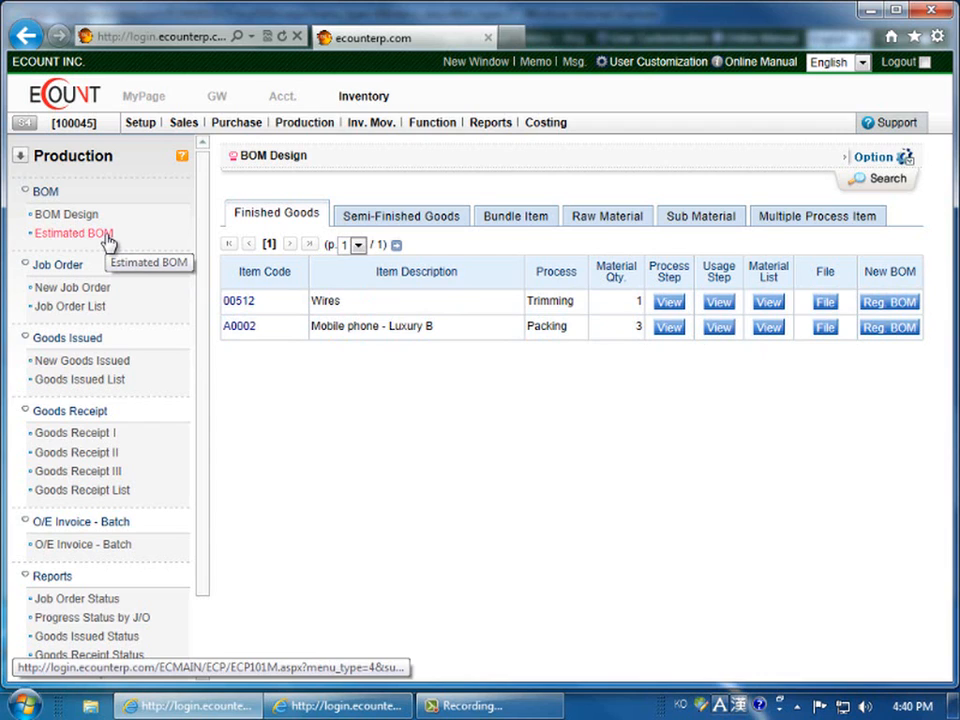
- Show the Estimated BOM form dated November 07 2012 and its extra Option settings
click(72, 232)
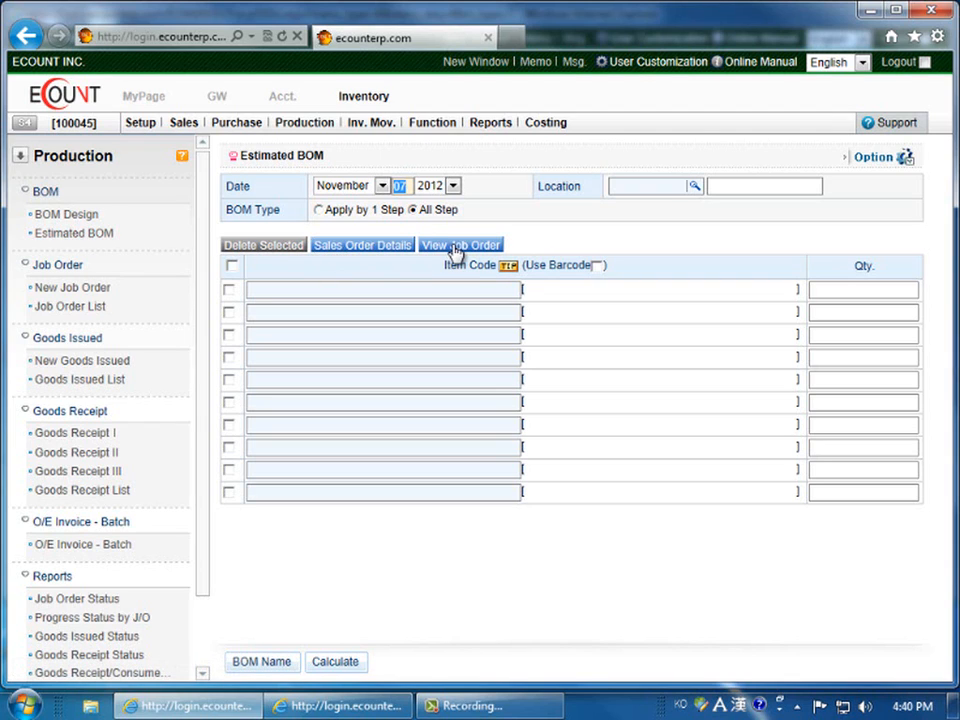
mouse_move(458, 262)
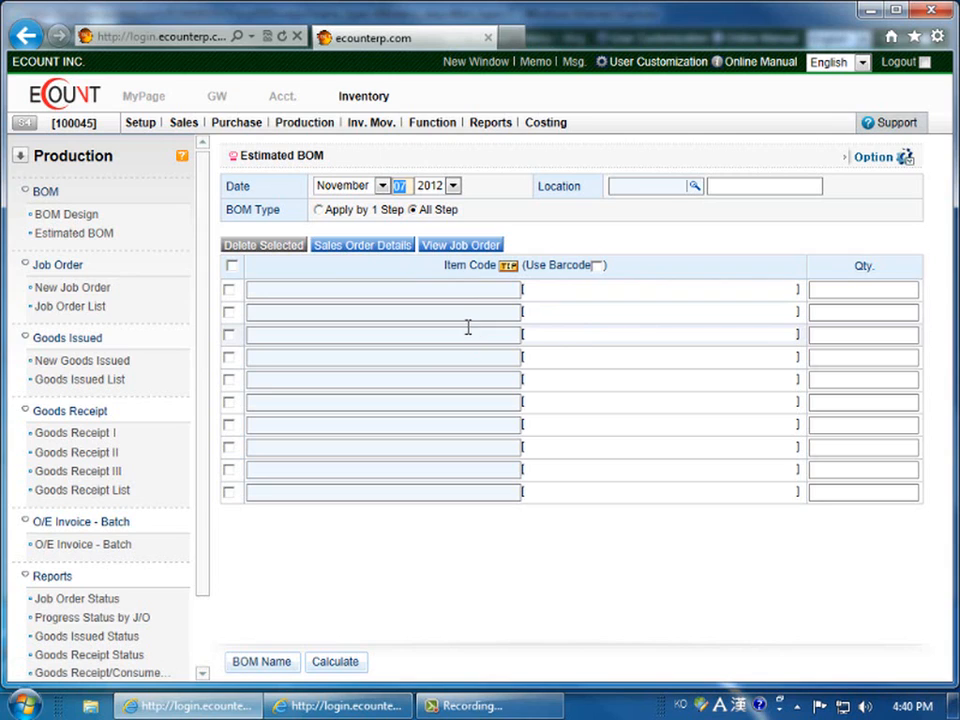
mouse_move(336, 662)
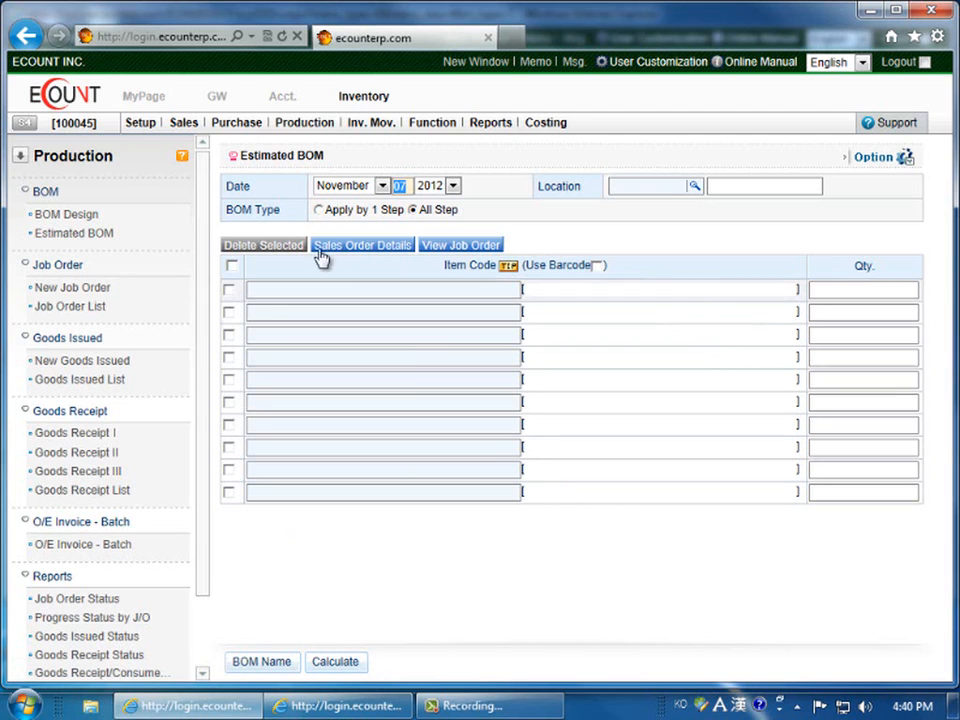
mouse_move(884, 156)
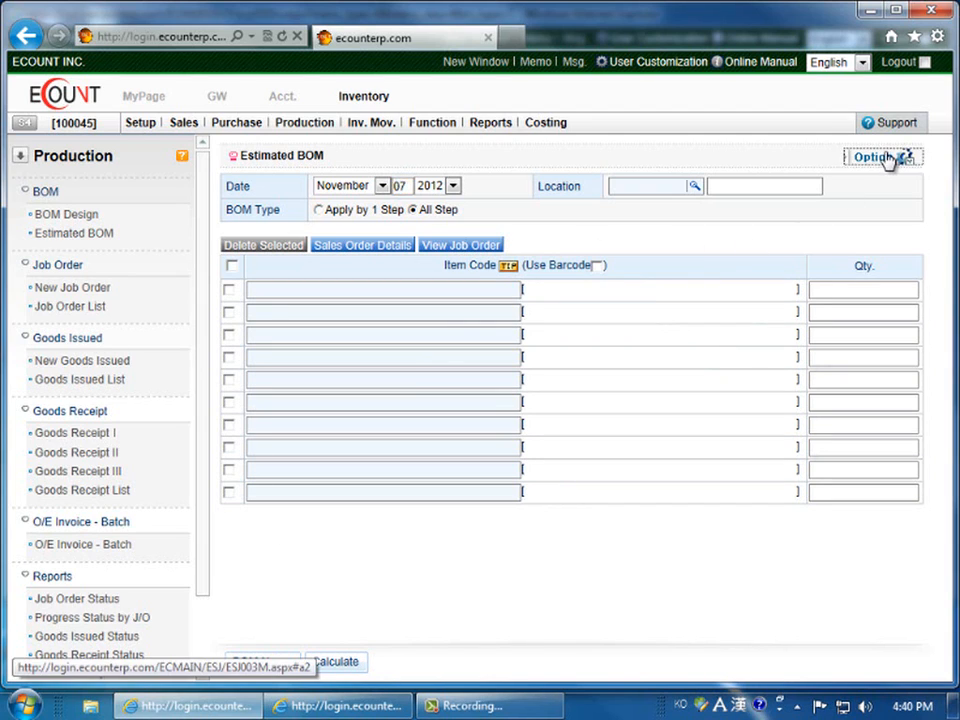
click(880, 156)
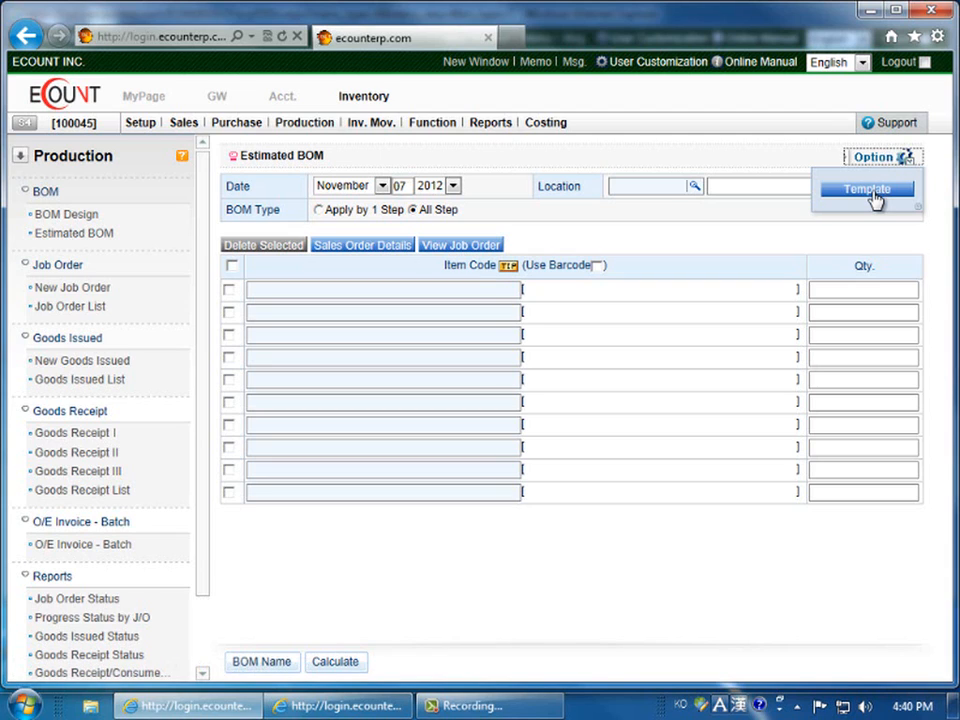